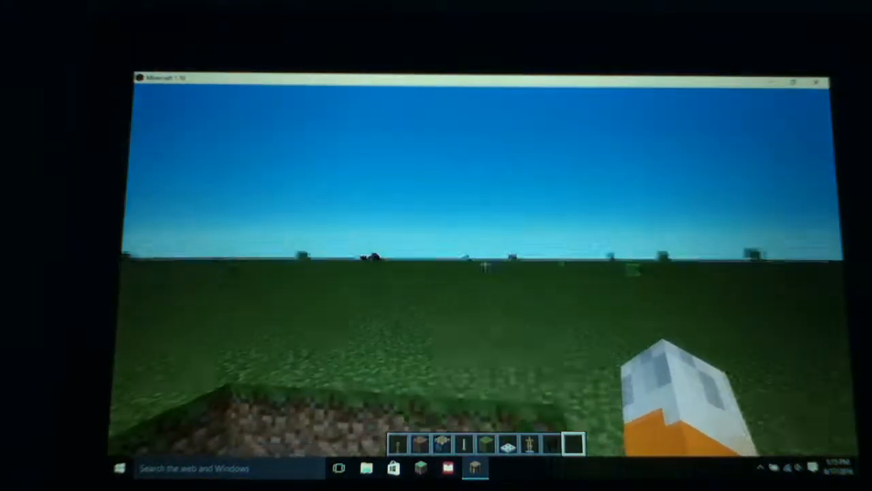
Step: Move armor stands and a golden helmet from the creative inventory into the hotbar
key("e")
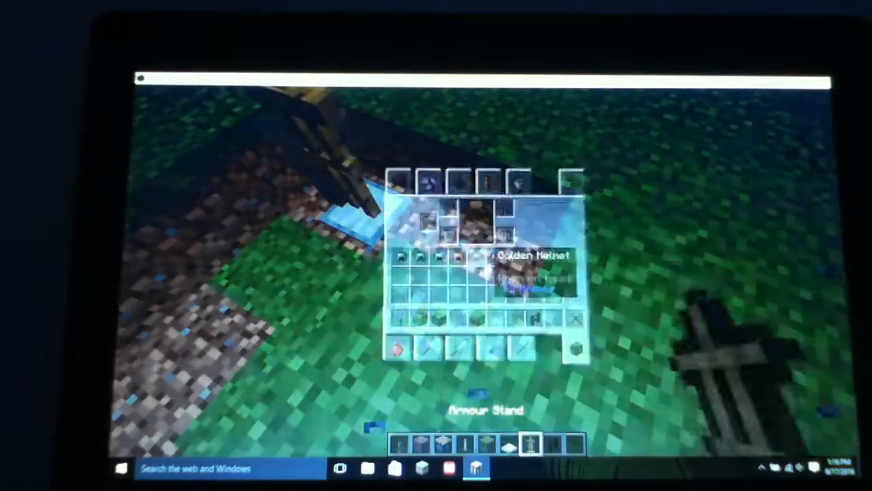
key("Escape")
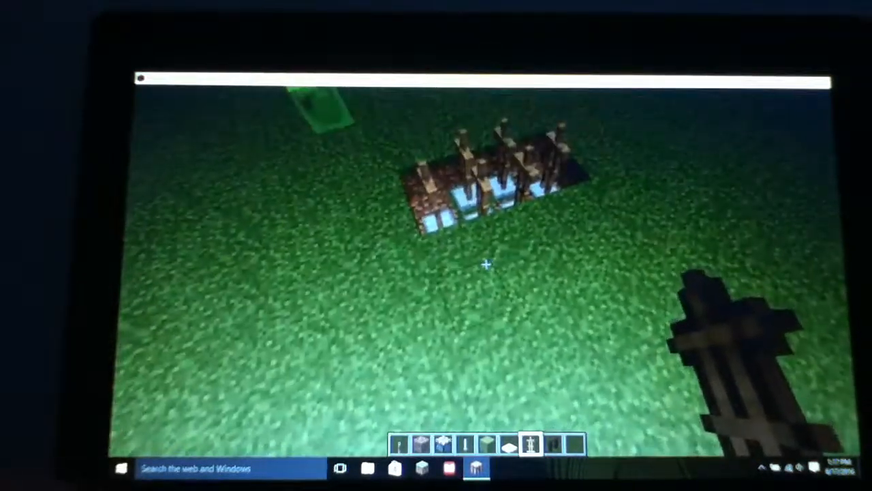
Step: Equip armor stands in the pit with three golden and three diamond helmets
key("e")
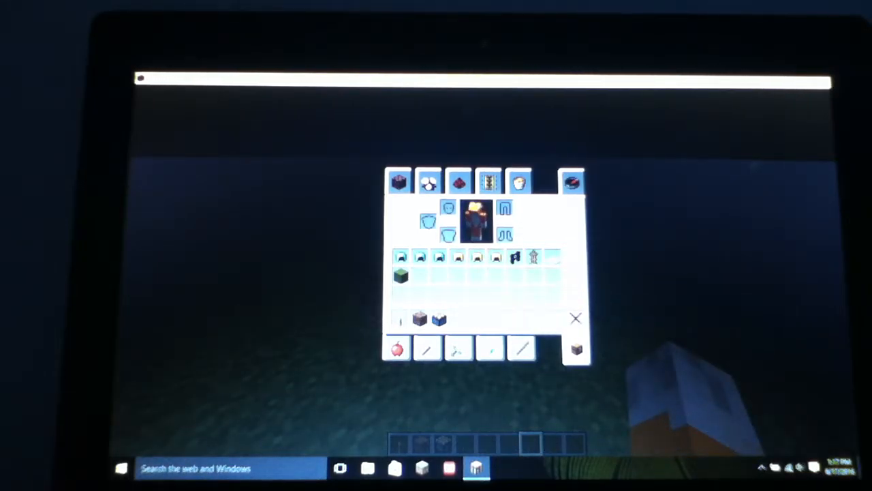
mouse_move(477, 211)
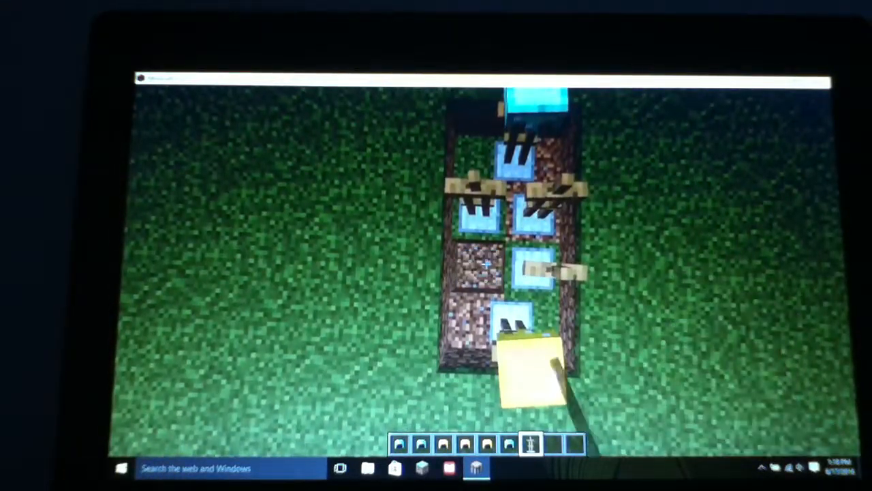
key("e")
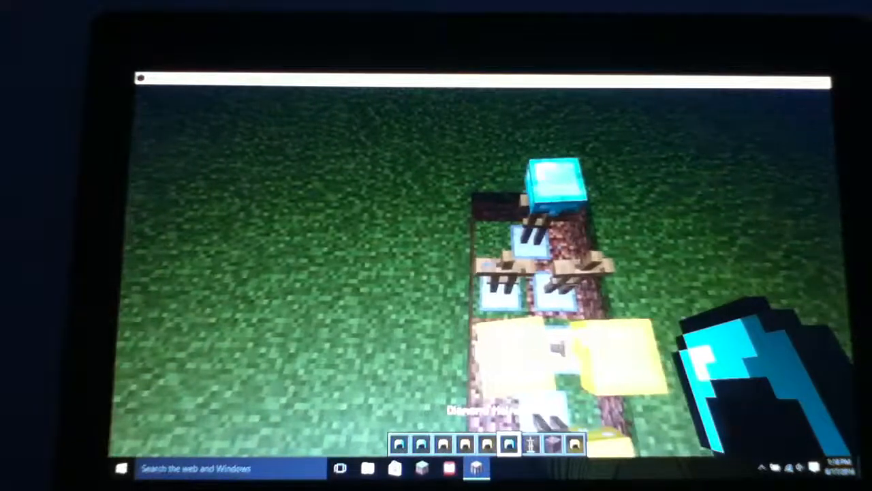
key("e")
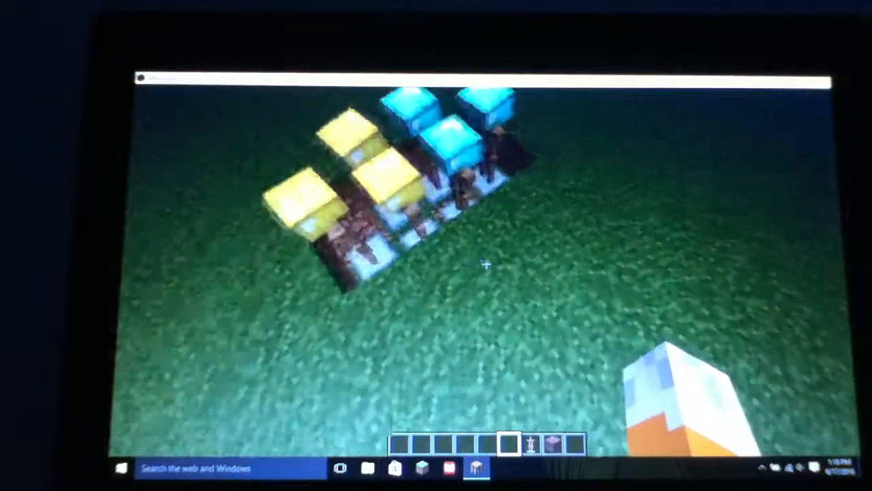
Step: Put armor stands on iron trapdoors and give each a diamond helmet
key("e")
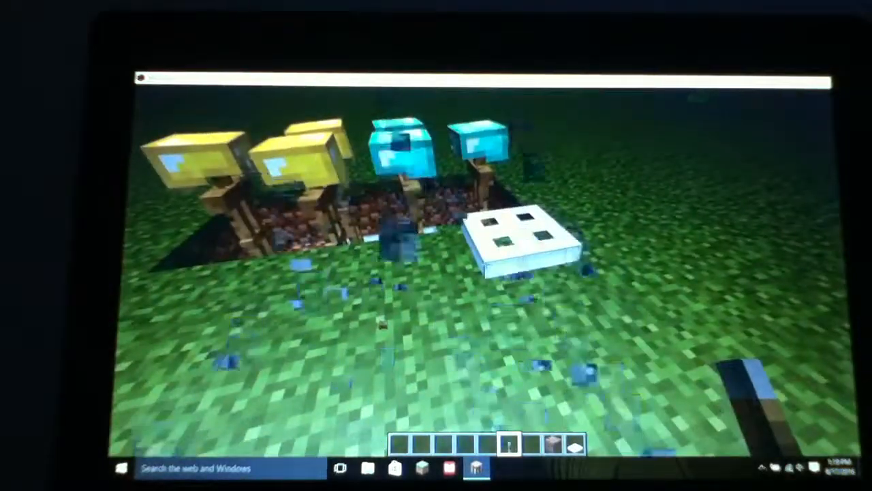
mouse_move(436, 259)
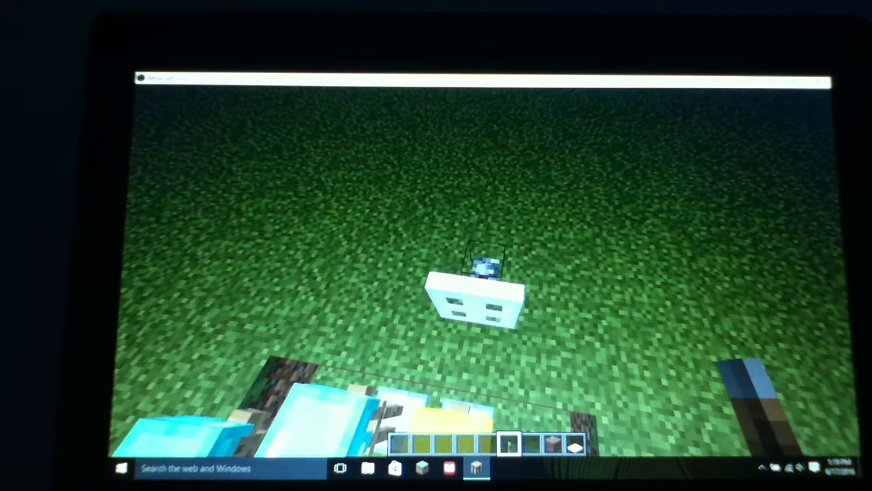
key("e")
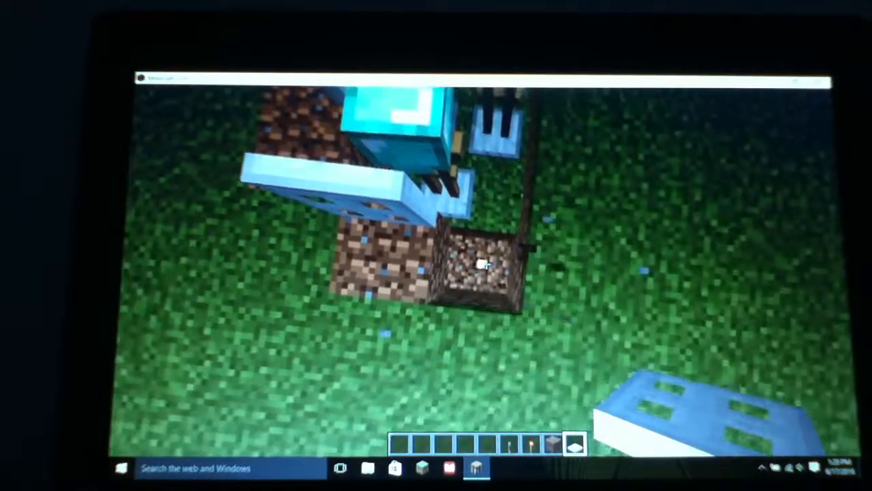
key("e")
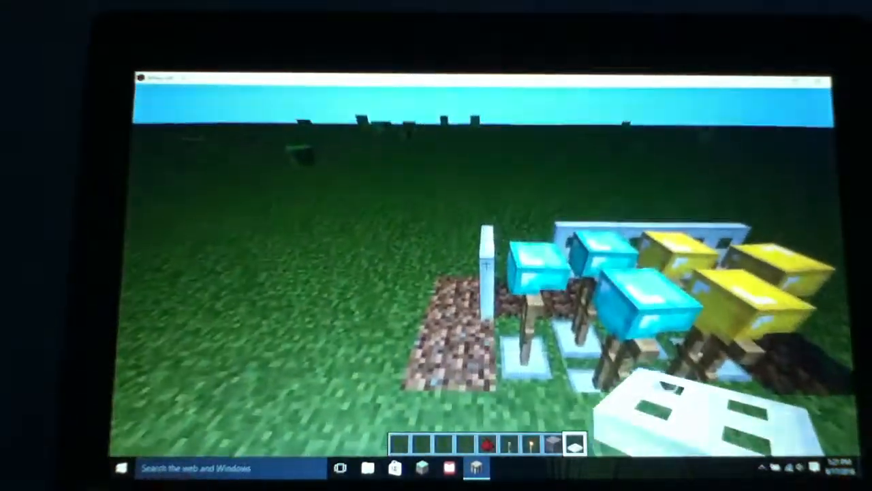
Step: Finish the second row of armor stands on trapdoors, three wearing gold helmets
key("e")
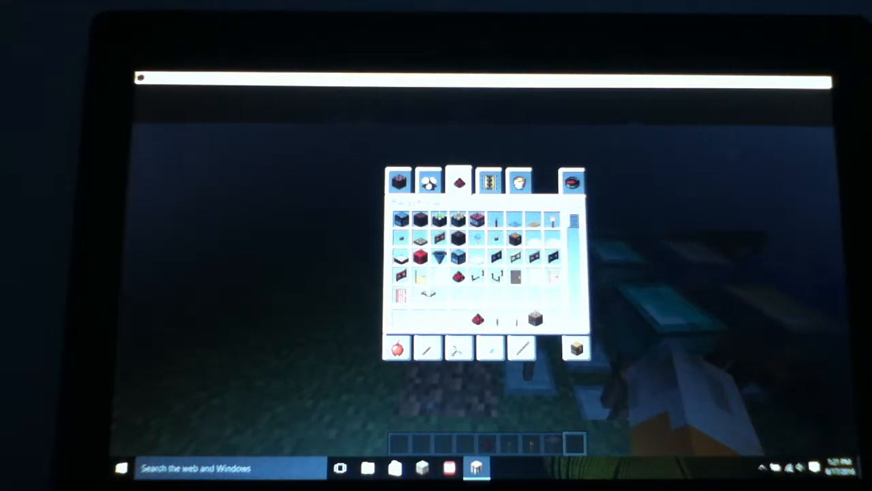
key("Escape")
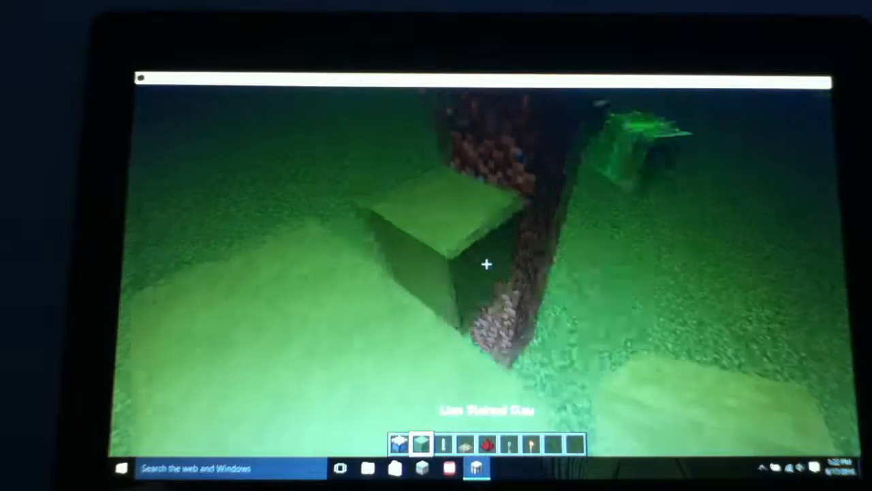
Step: Set a lime stained glass block next to the dirt pillar and open the inventory
key("e")
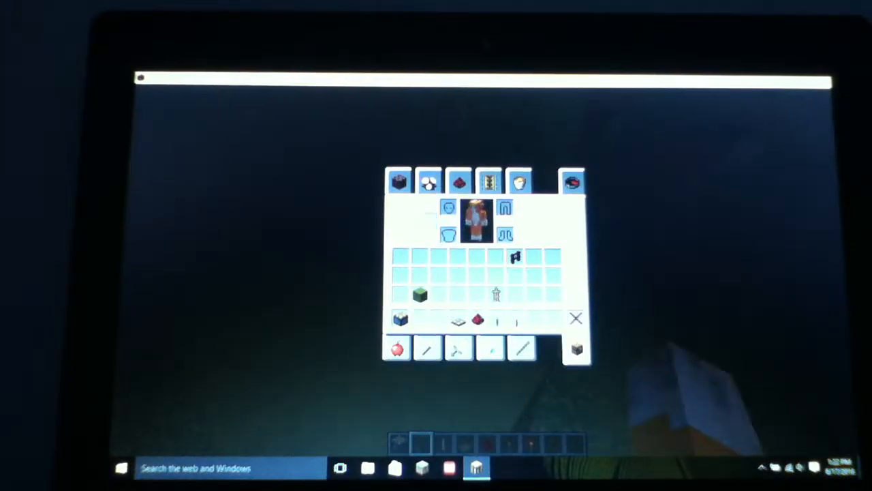
Step: Frame the helmeted armor stands with wooden trapdoors inside dirt pit walls
left_click(398, 182)
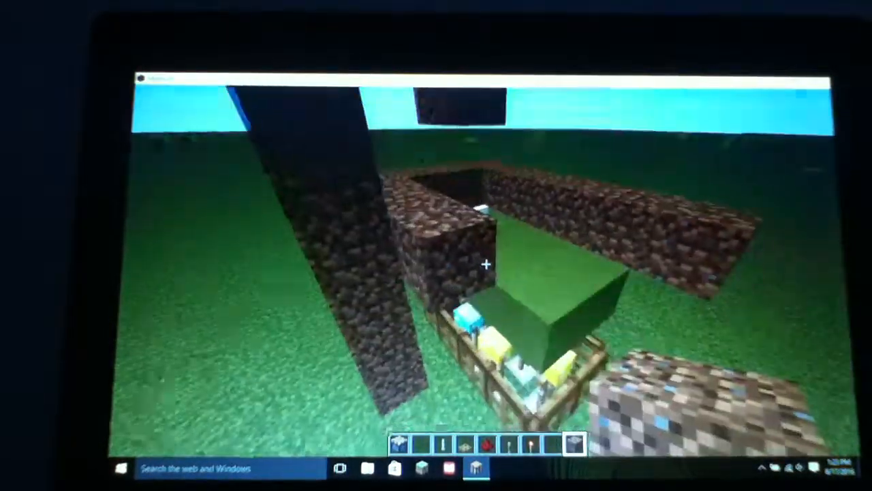
mouse_move(487, 264)
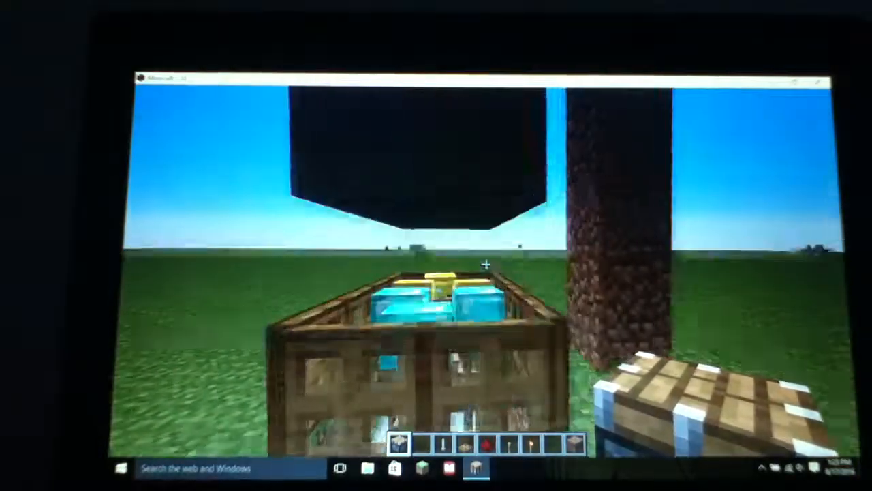
mouse_move(487, 265)
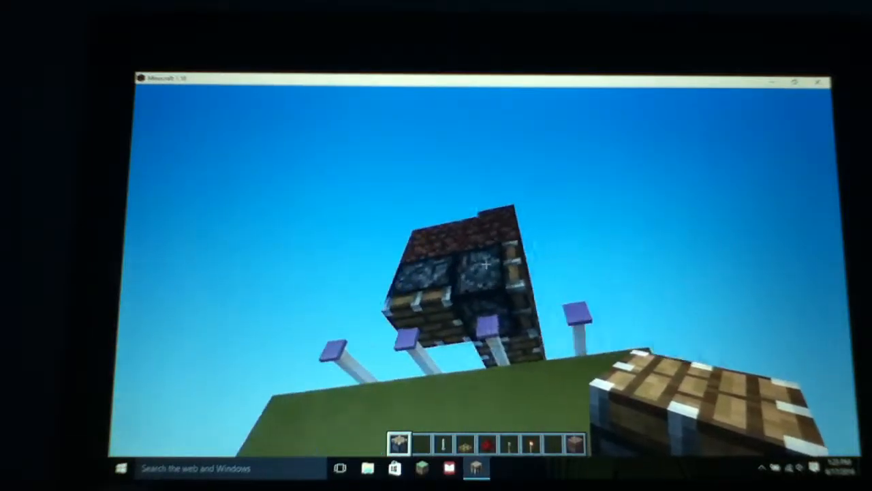
mouse_move(483, 266)
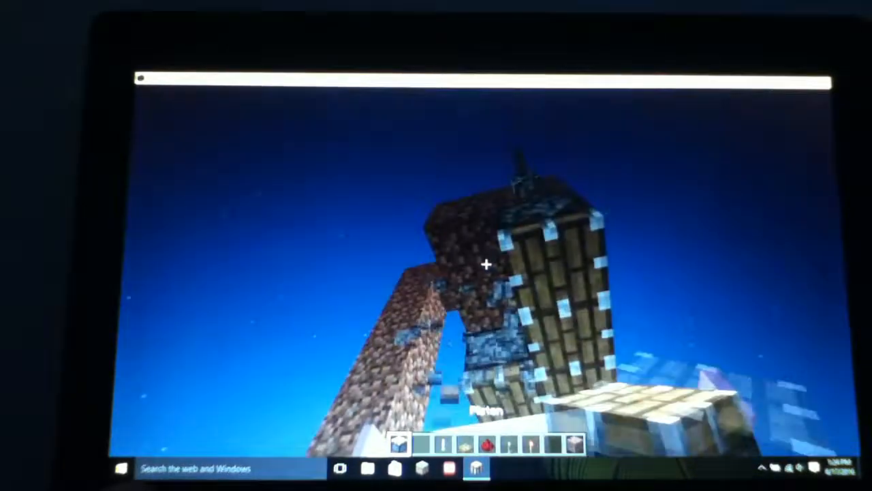
mouse_move(487, 264)
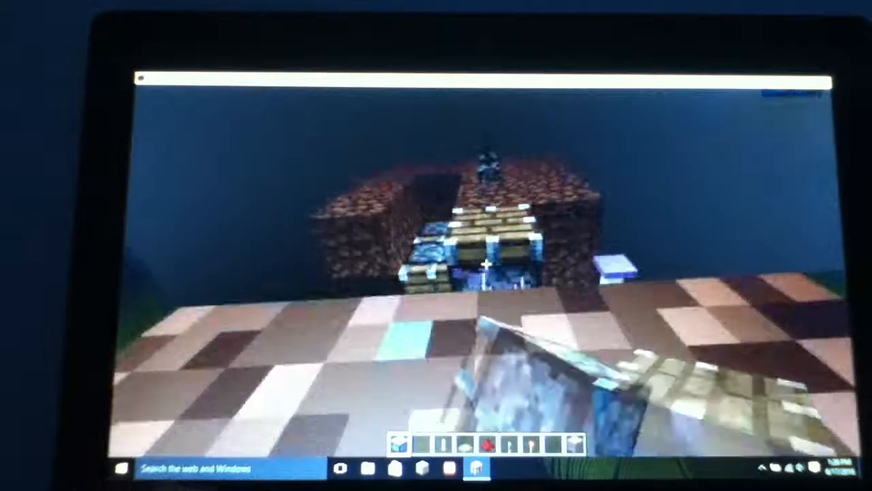
Step: Lay rows of trapdoors and stone along the pit with a dirt edge
key("e")
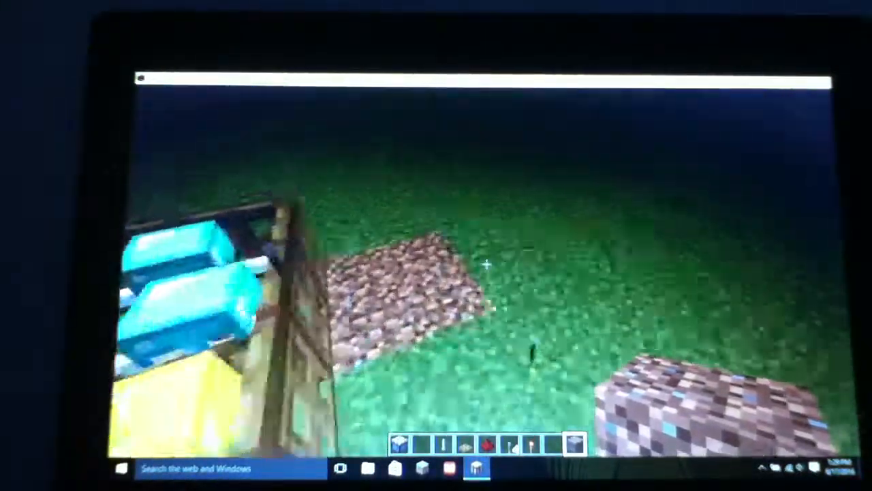
mouse_move(487, 264)
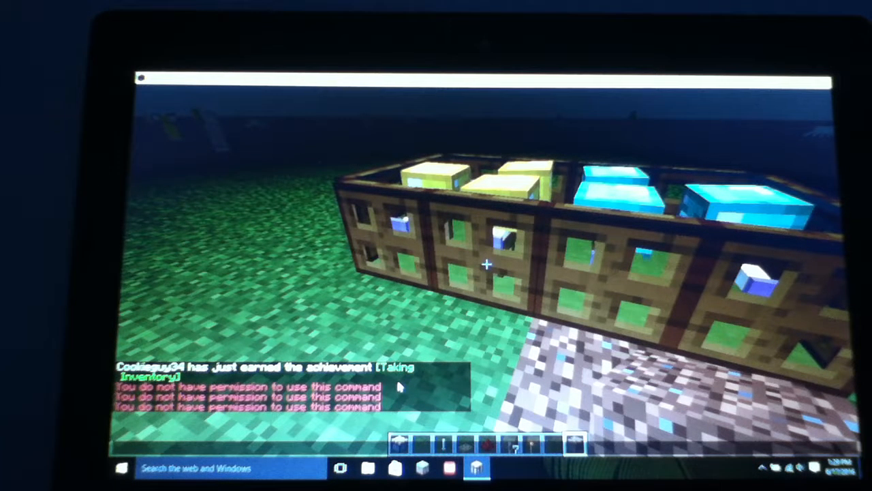
key("e")
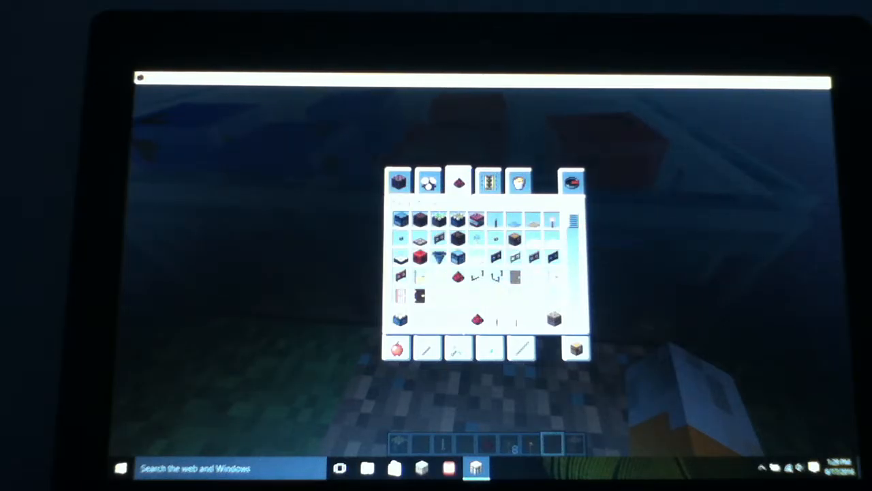
key("Escape")
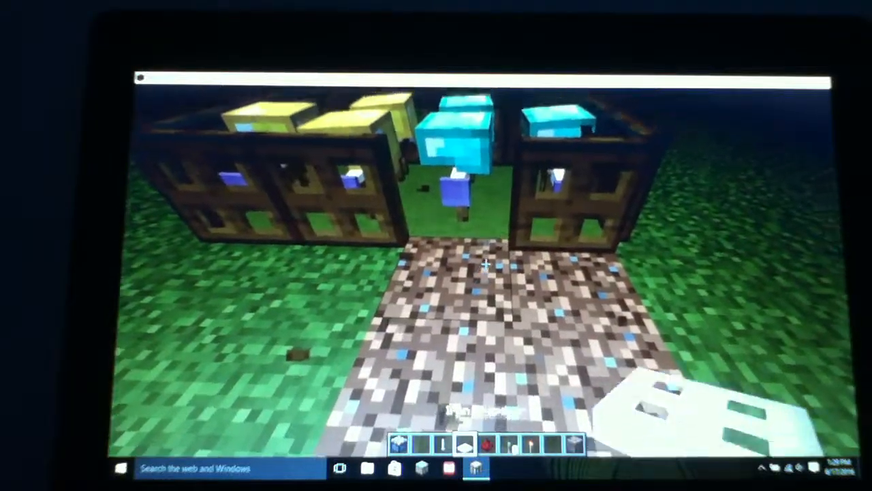